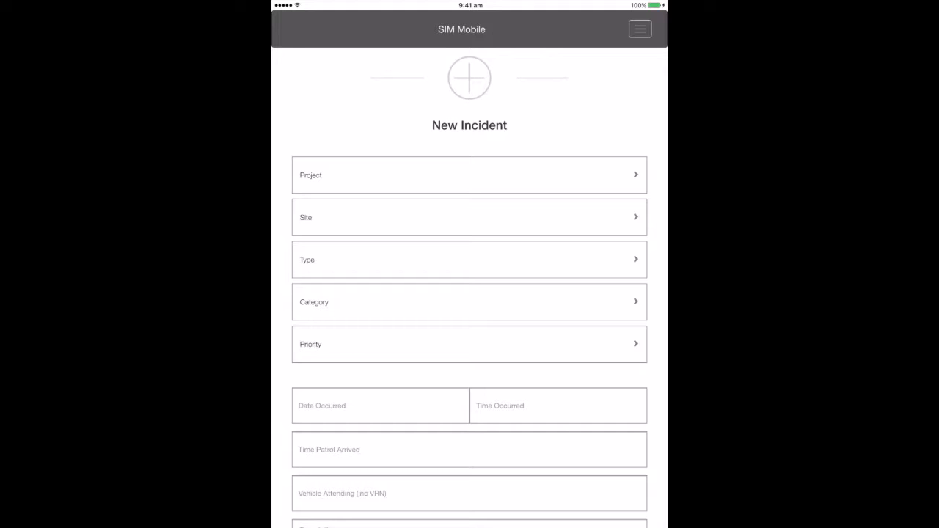
- Pick Grounds and Gardens from the Project list on the New Incident form
click(469, 217)
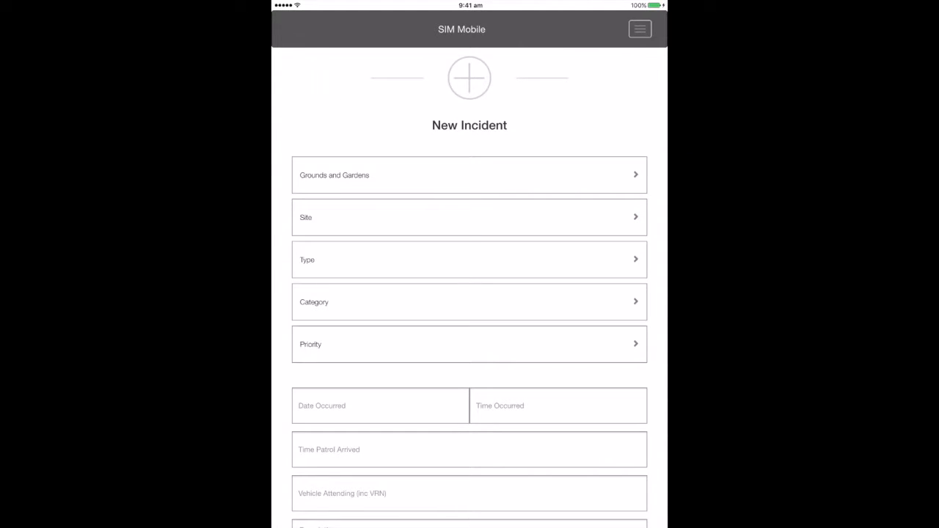
click(468, 344)
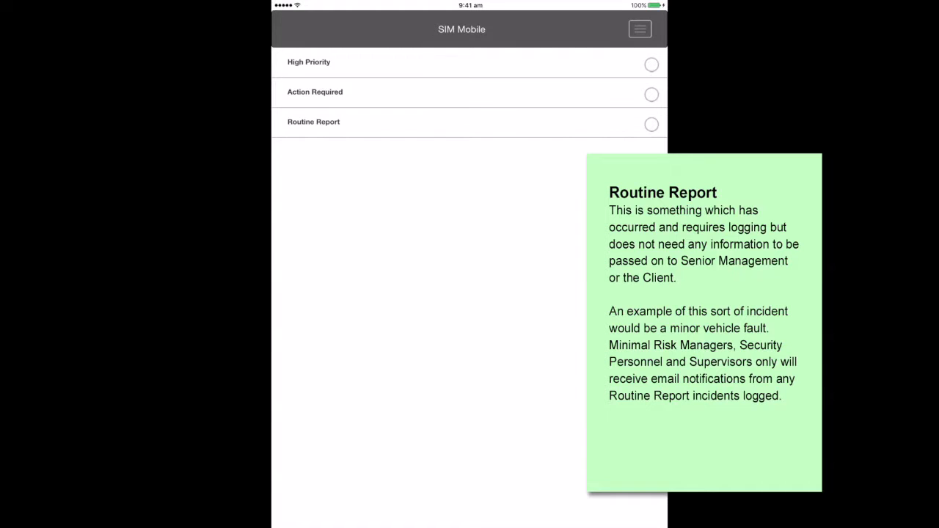
- Open the Priority list showing High Priority, Action Required and Routine Report
click(315, 91)
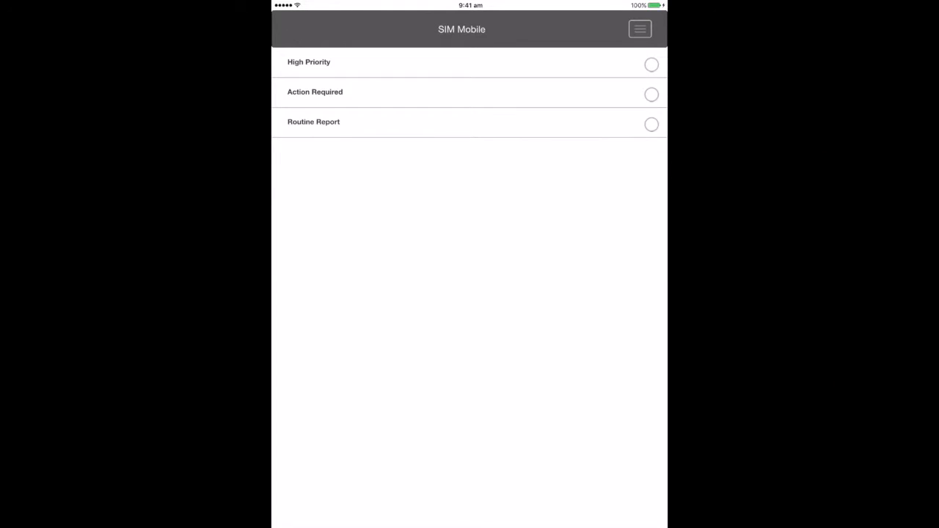
- Mark the incident Action Required and set Date Occurred to 27-04-2016
click(650, 65)
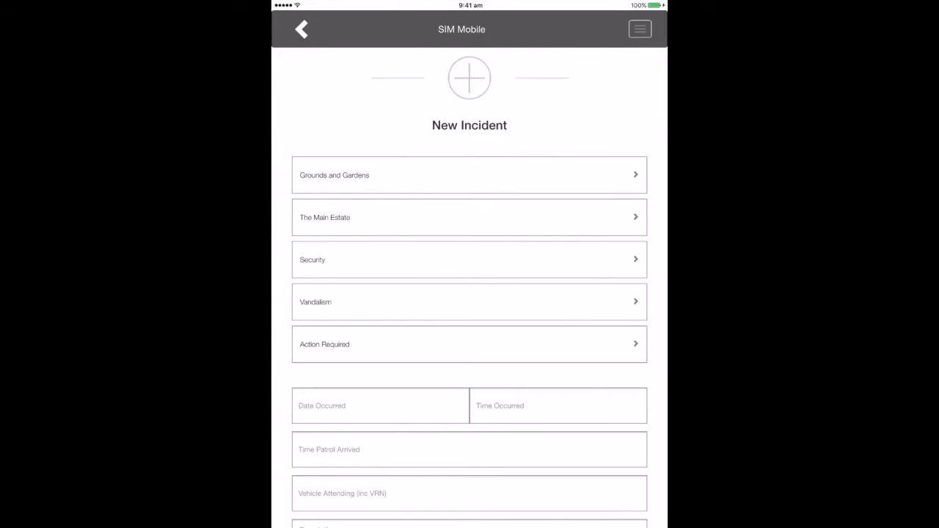
scroll(up, 3)
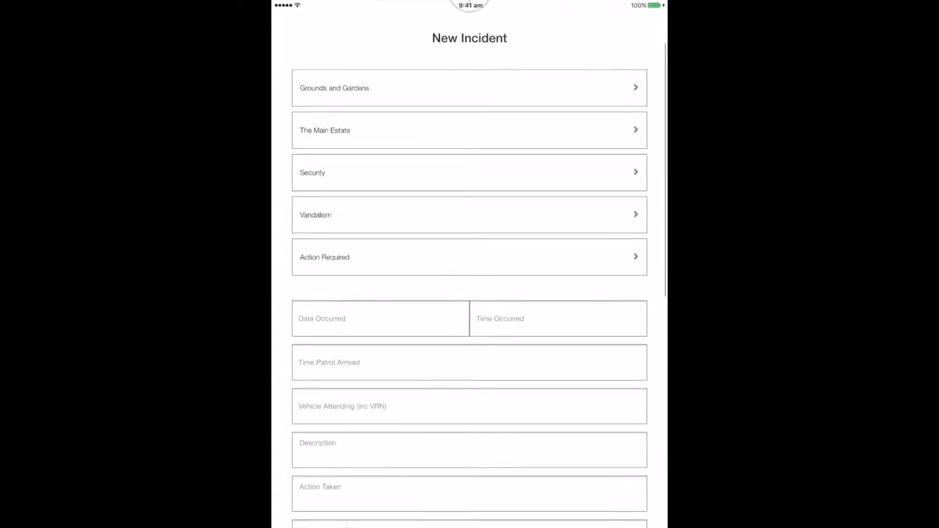
click(380, 318)
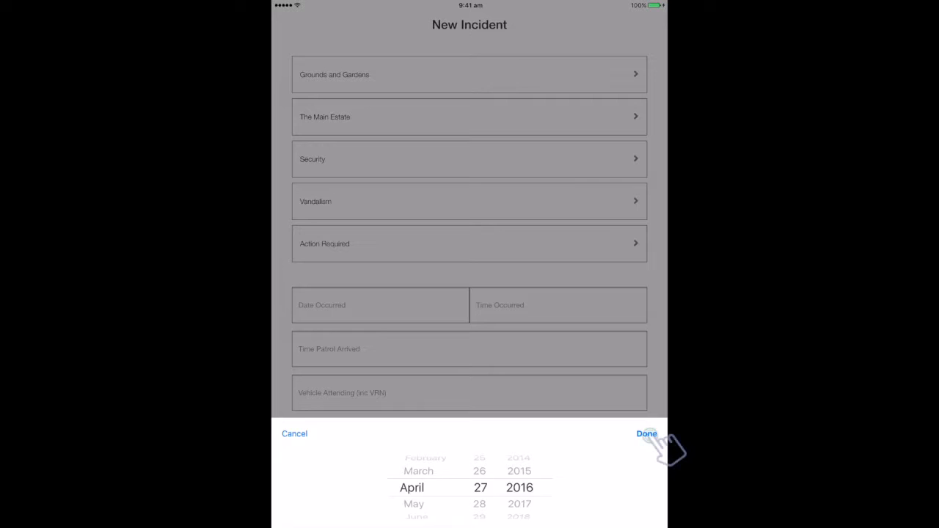
click(646, 434)
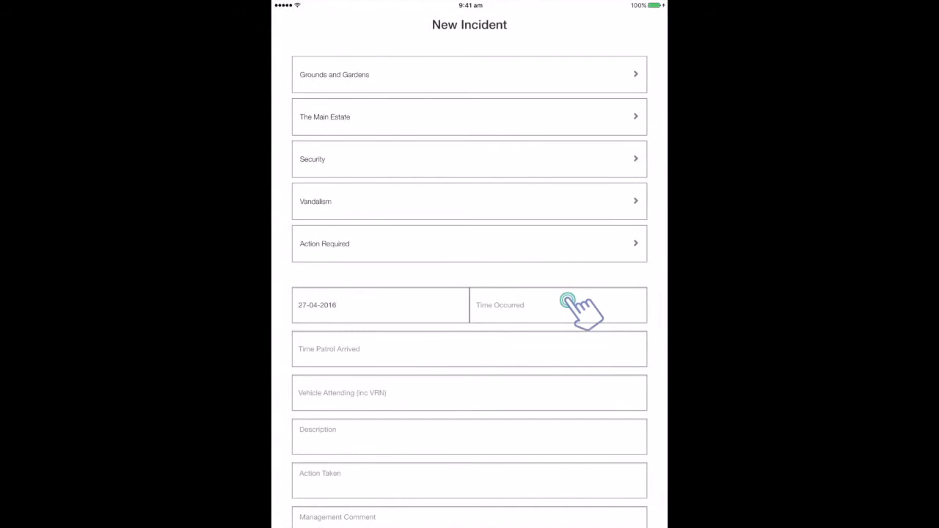
- Set Time Occurred to 13:05 and Time Patrol Arrived to 2:35 PM
click(558, 304)
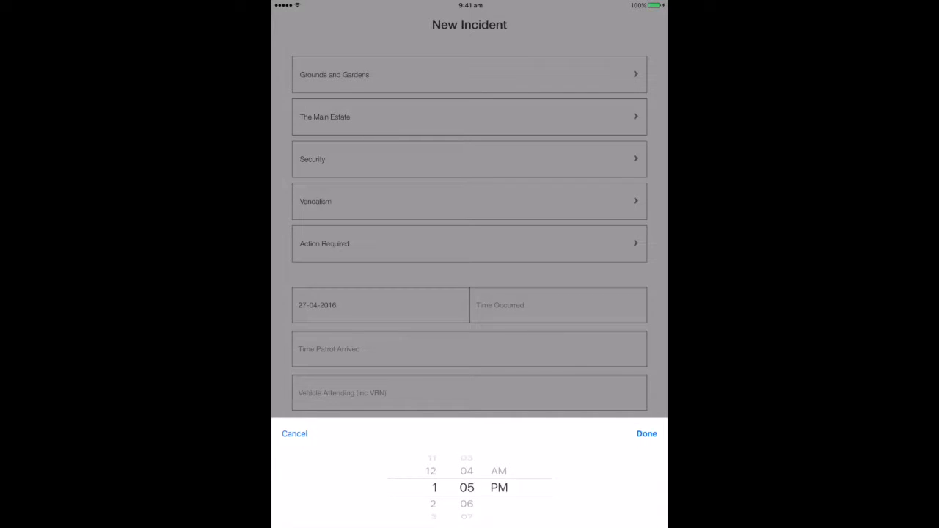
click(646, 434)
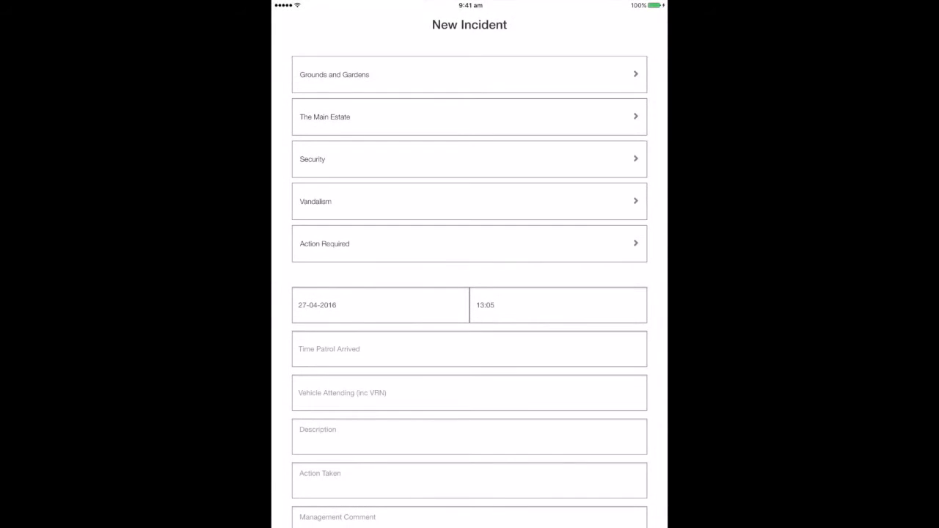
click(469, 349)
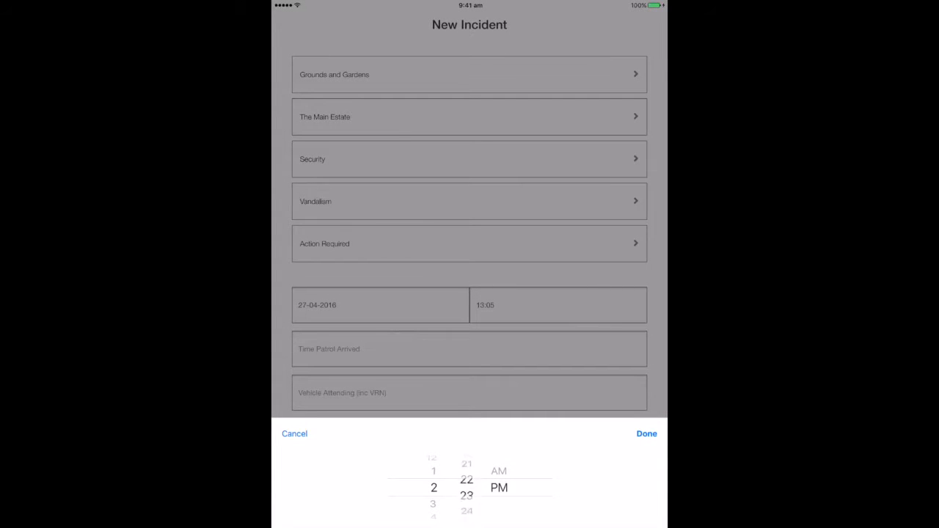
scroll(down, 3)
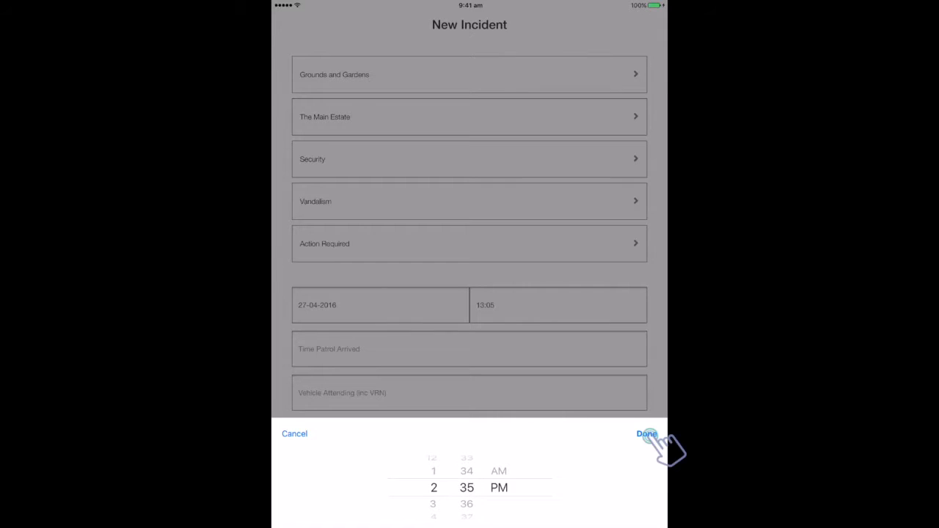
click(646, 434)
text(YH)
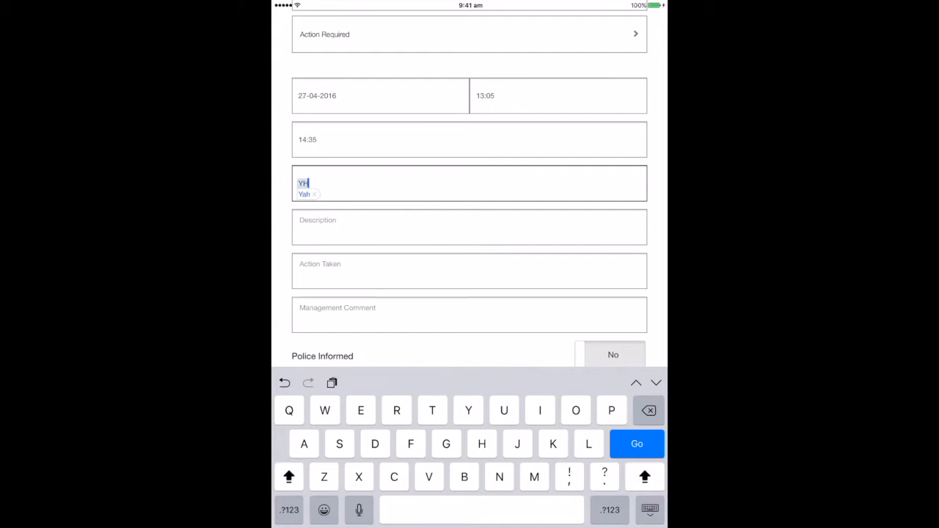
- Enter vehicle YH62 VHB, the damaged-gate description, and action taken 'Gate temporarily fixed.'
text(62 VHB)
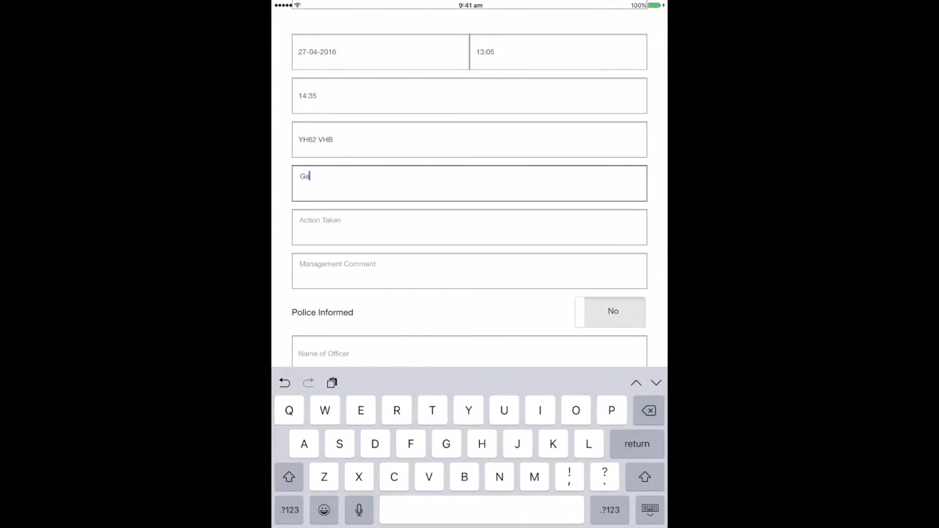
text(Gate found damaged)
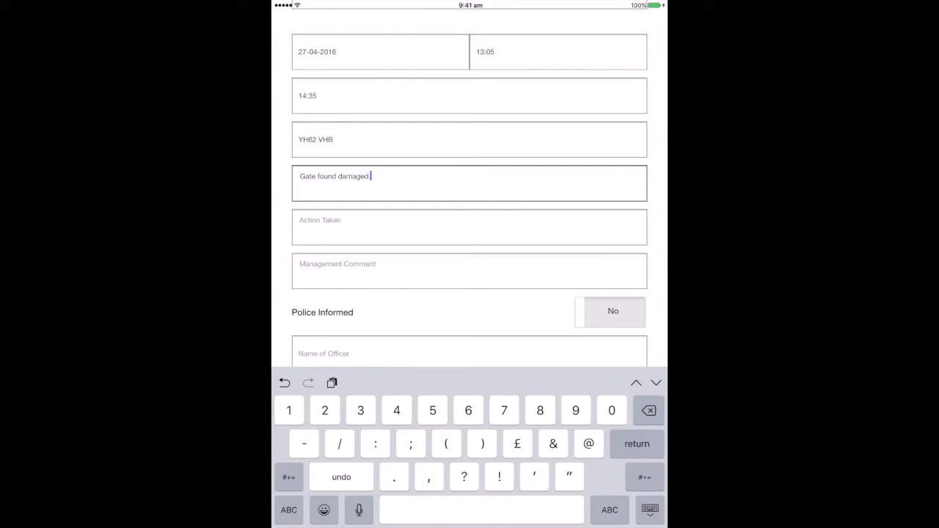
text(- patrol called, p)
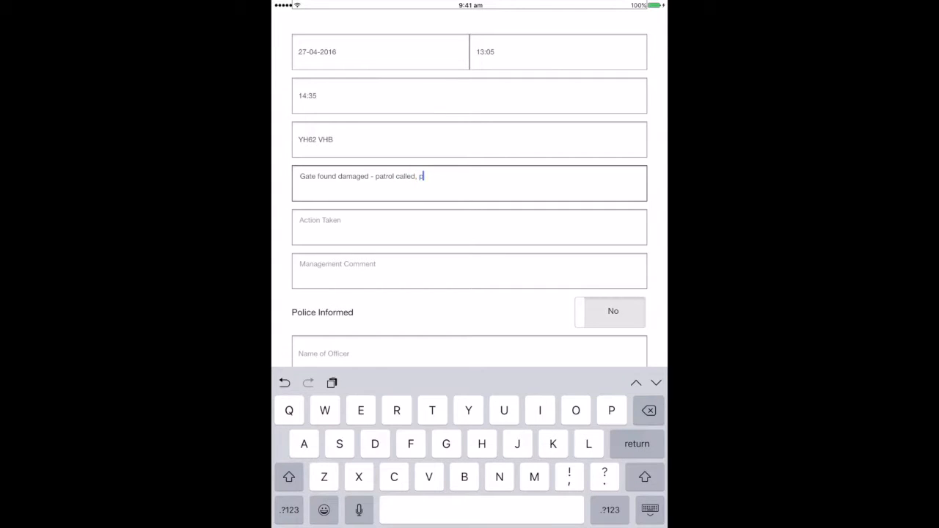
text(hotos taken on)
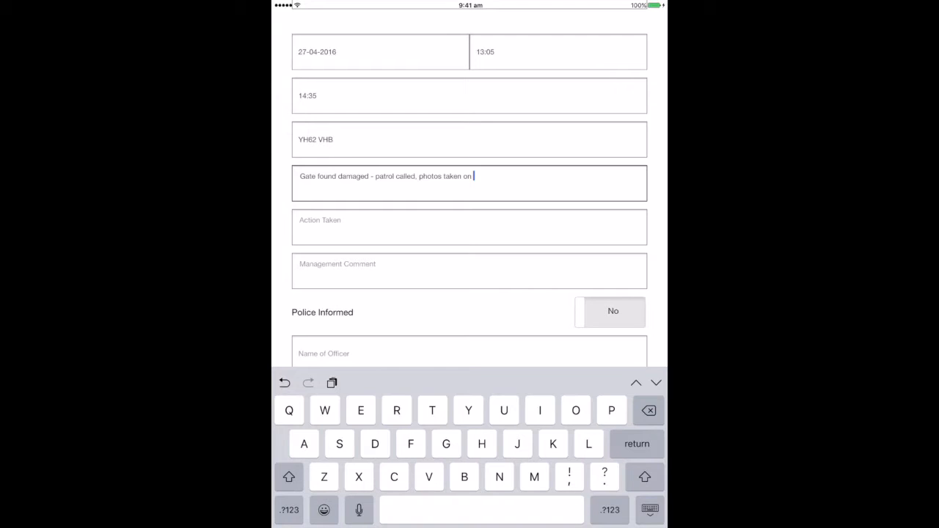
text(iPad of da)
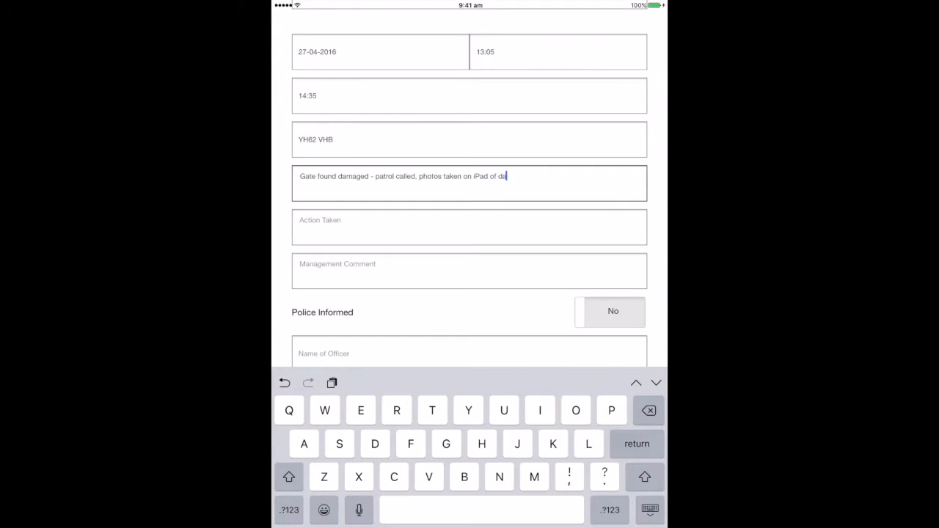
text(mage and gate temporarily fixed.)
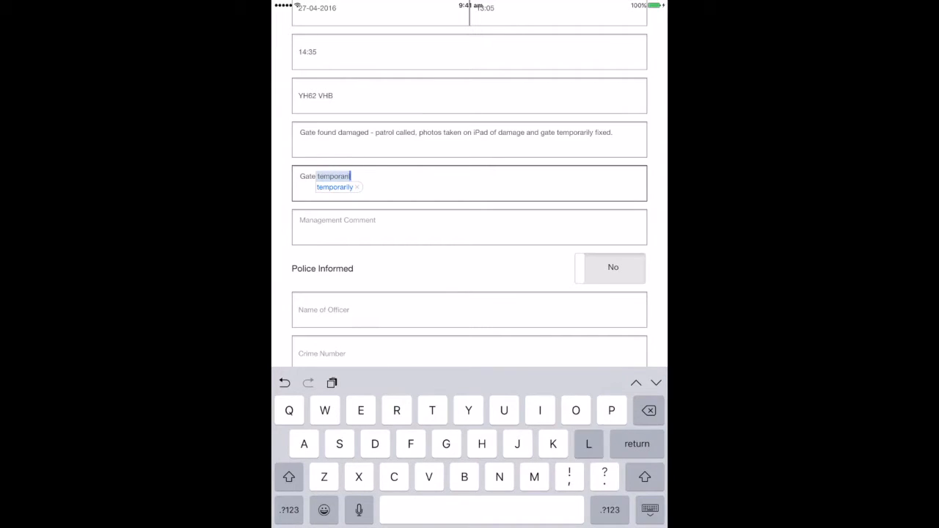
click(334, 187)
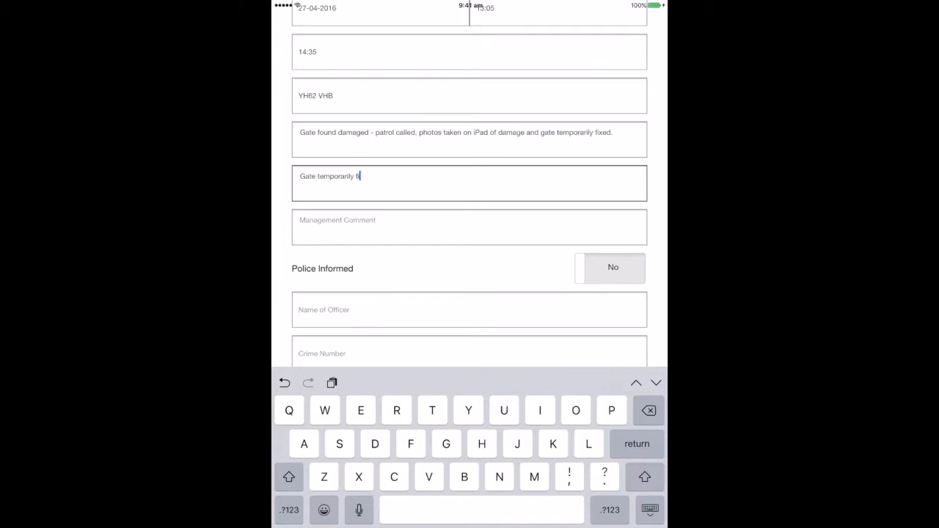
text(ixed.)
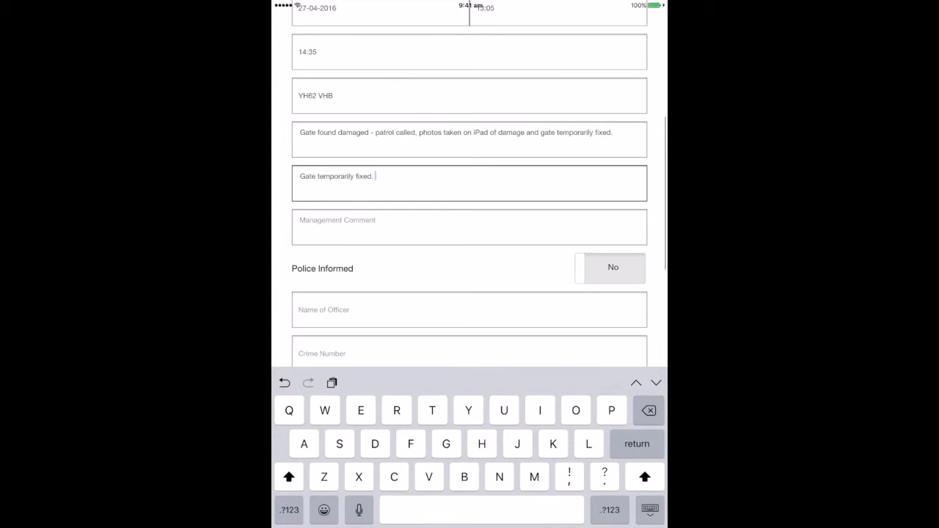
- Scroll the New Incident form to the agency questions and three empty photo slots
scroll(down, 3)
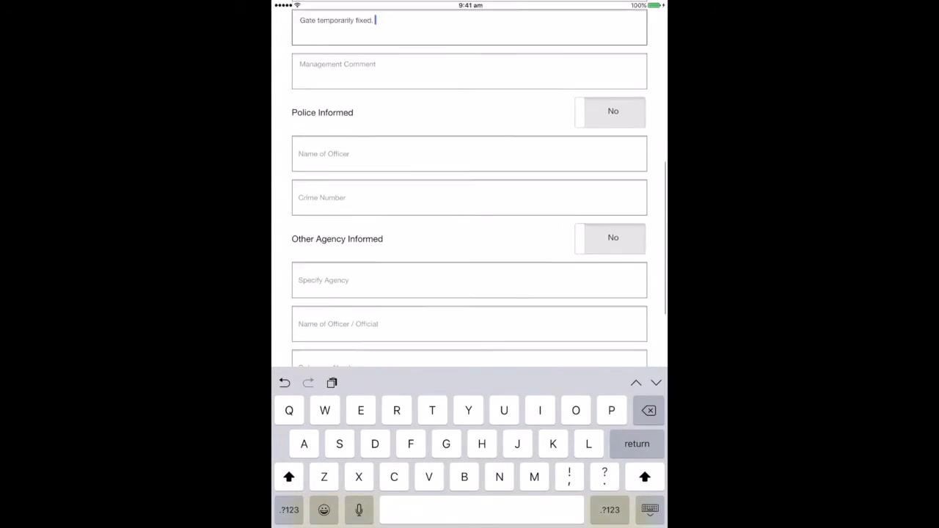
scroll(up, 3)
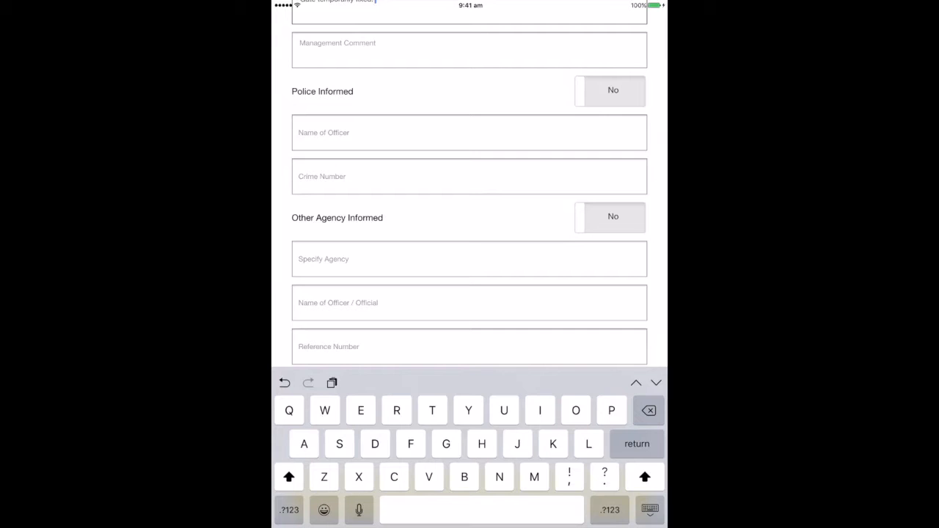
scroll(up, 3)
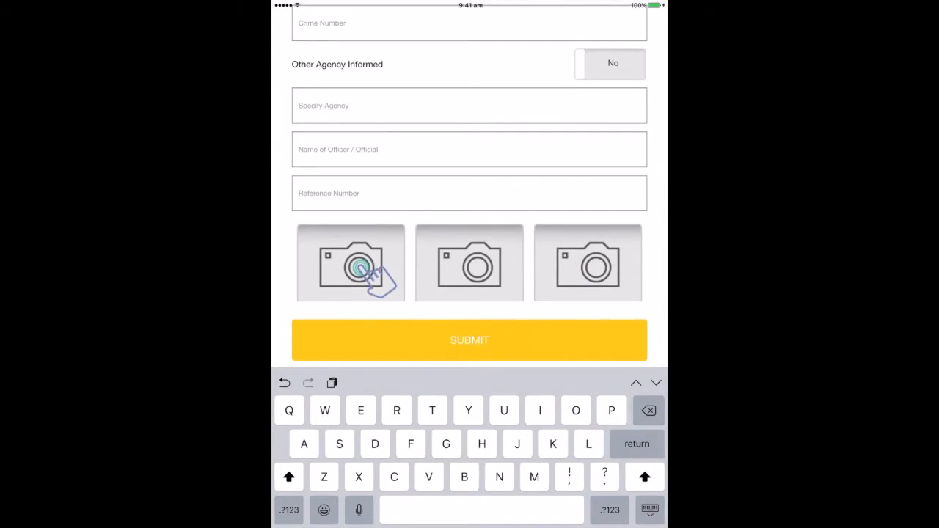
- Choose the device photo library from the first camera slot to show the Photos albums
click(350, 263)
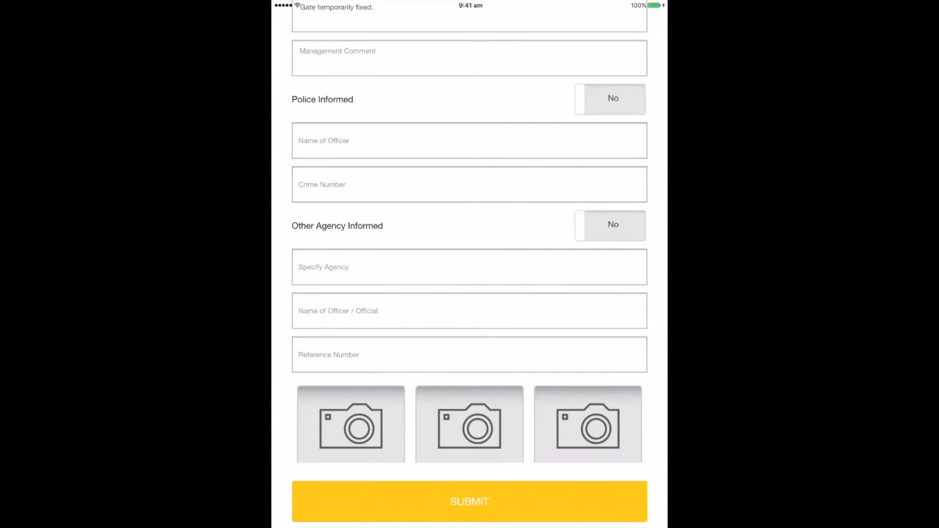
click(350, 425)
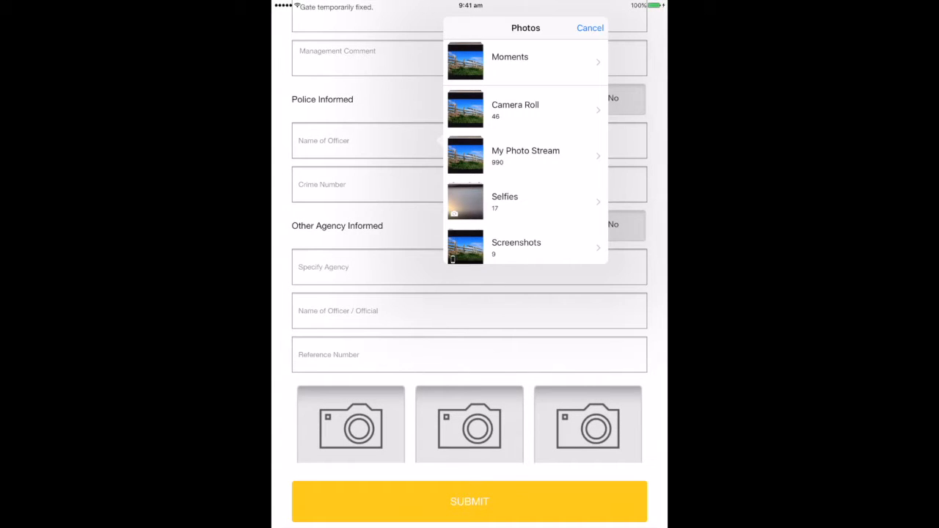
scroll(up, 3)
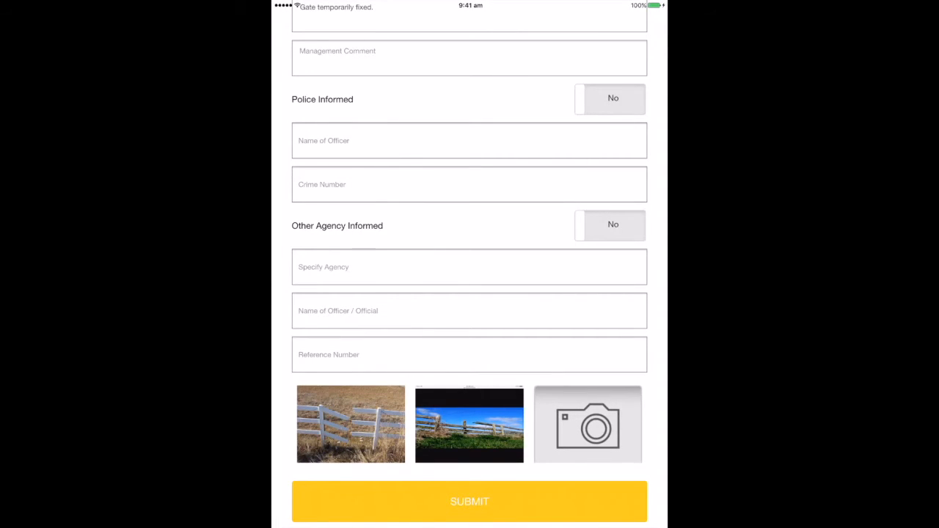
- Submit the gate incident report with its two attached photos
click(470, 501)
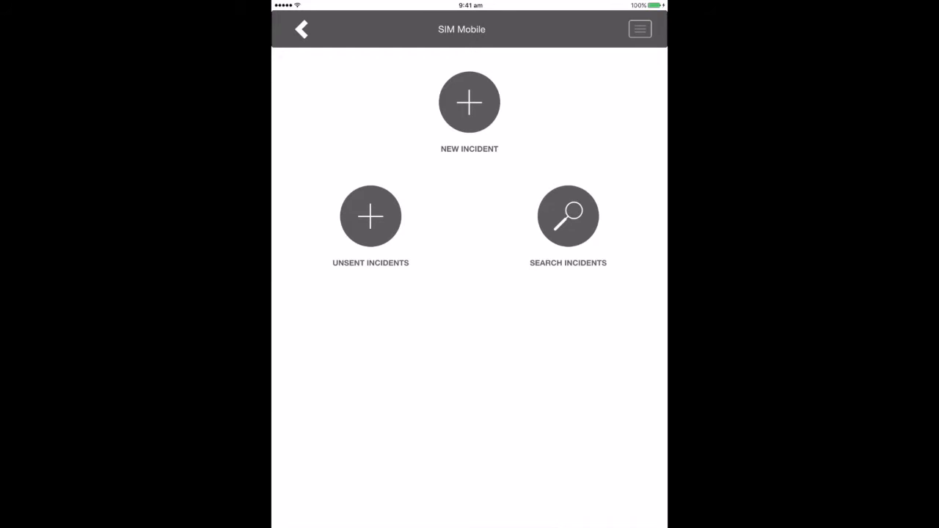
click(468, 102)
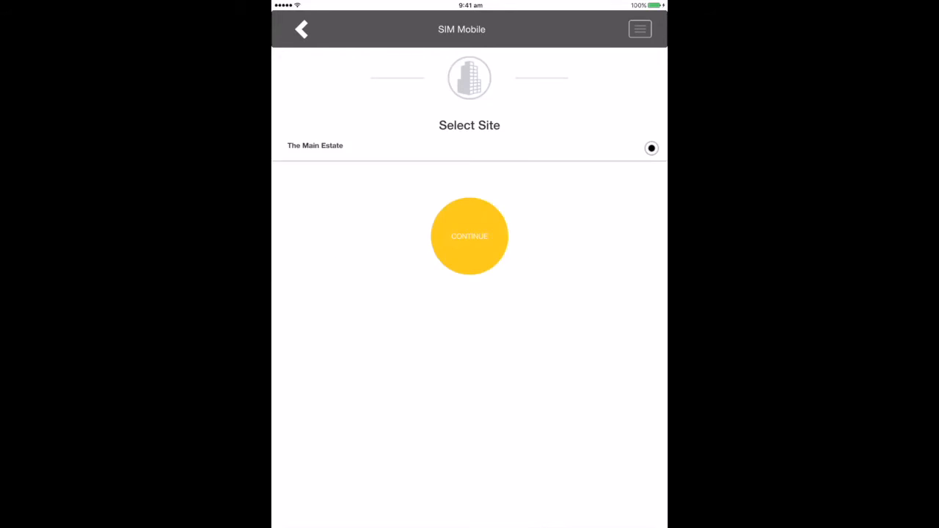
click(469, 236)
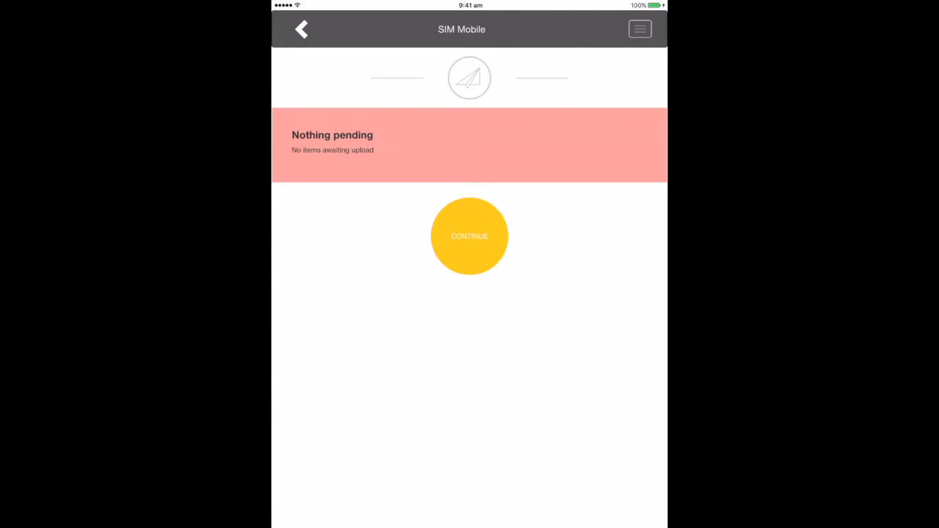
click(469, 235)
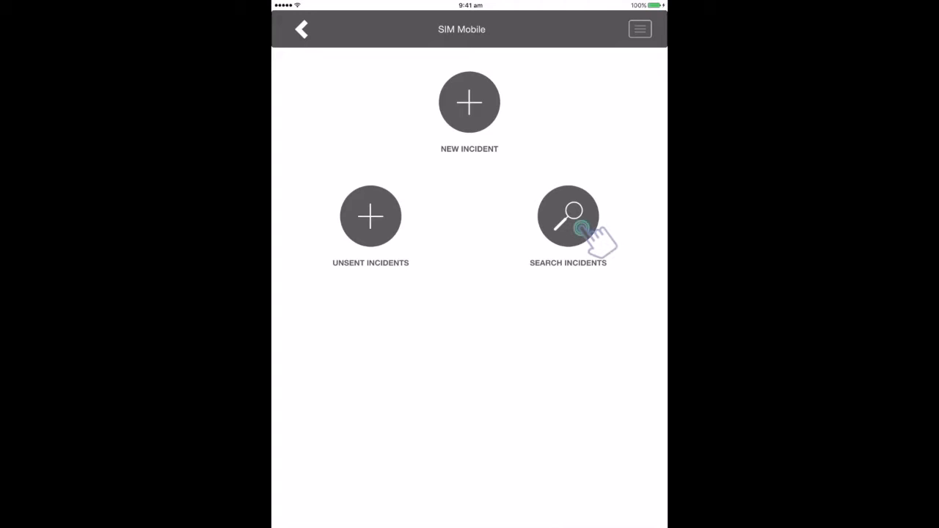
- Search incidents by project Main House and open the Terrace after-hours record
click(568, 215)
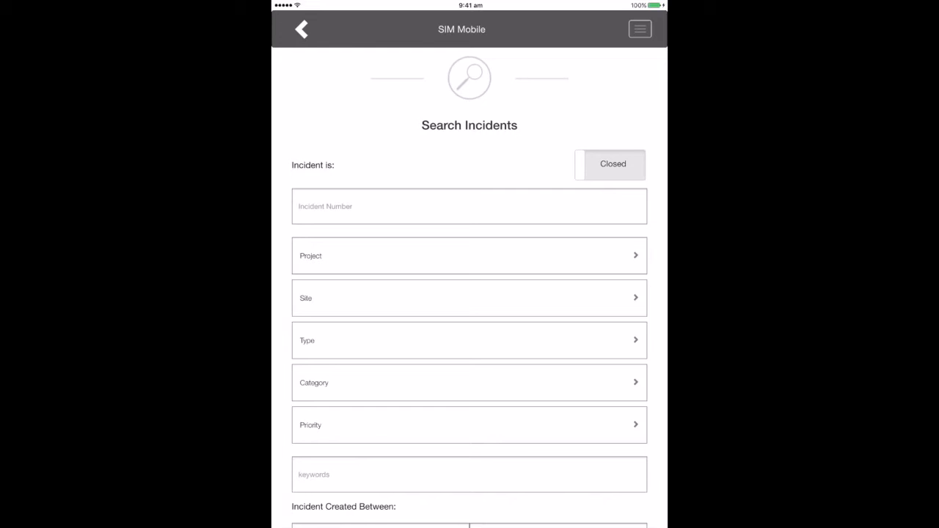
click(301, 30)
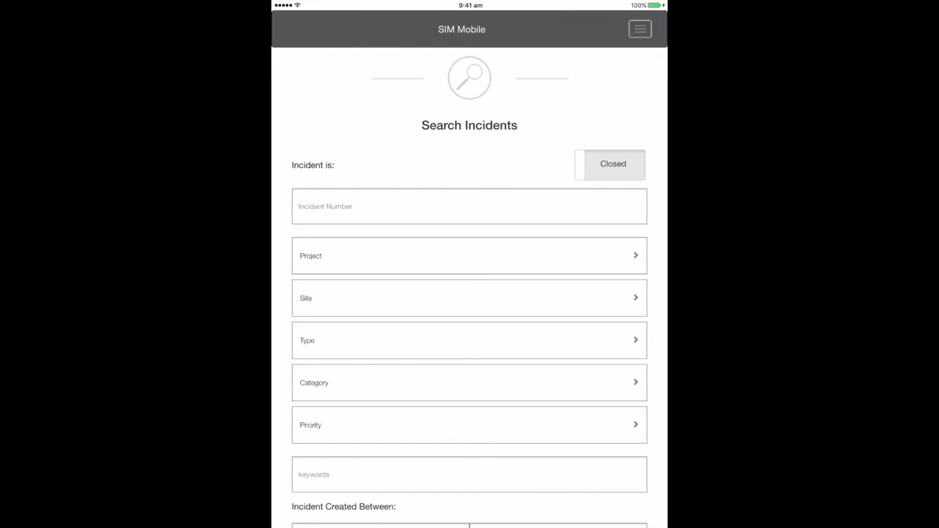
click(469, 298)
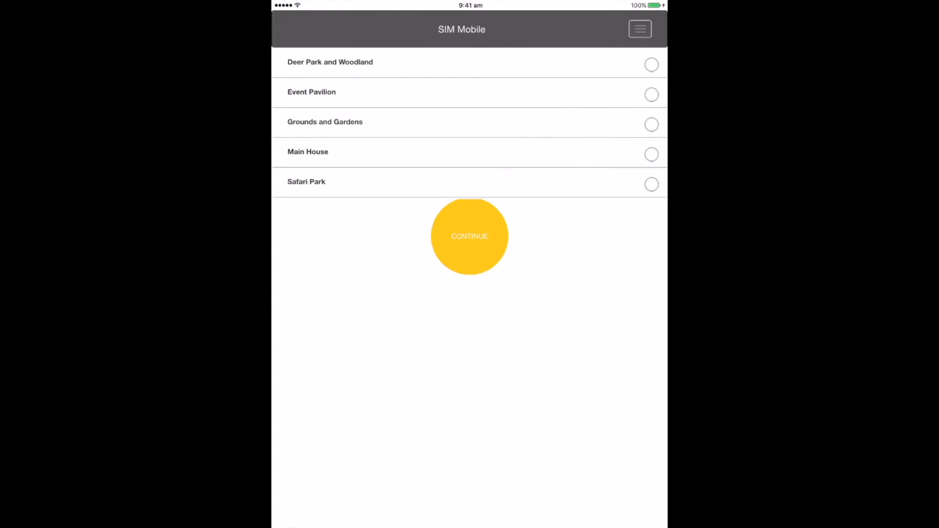
click(469, 236)
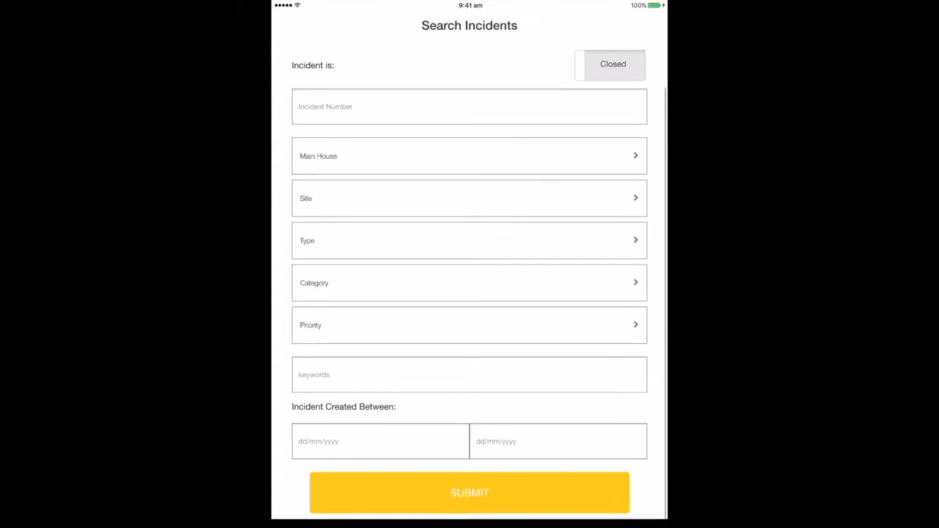
click(469, 493)
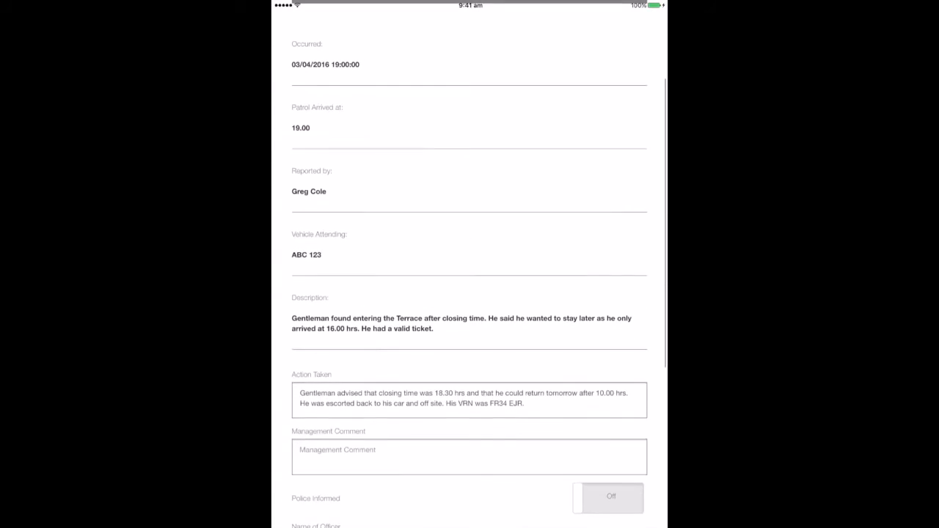
- Scroll through the Main House incident record and the blank new-incident form
scroll(down, 3)
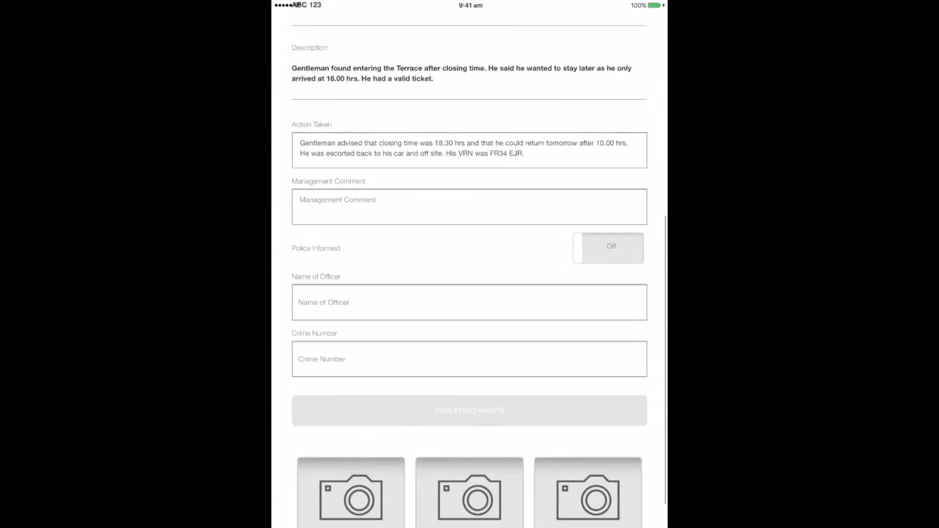
scroll(up, 3)
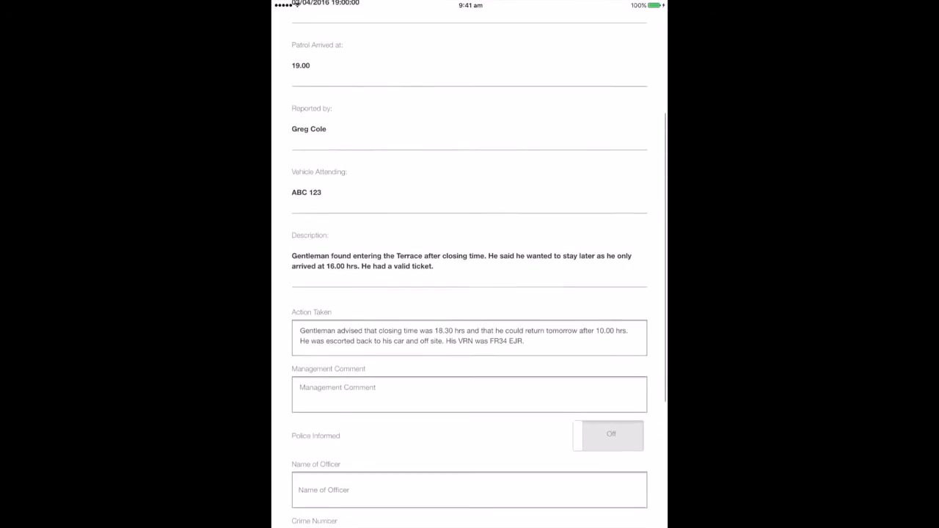
scroll(down, 3)
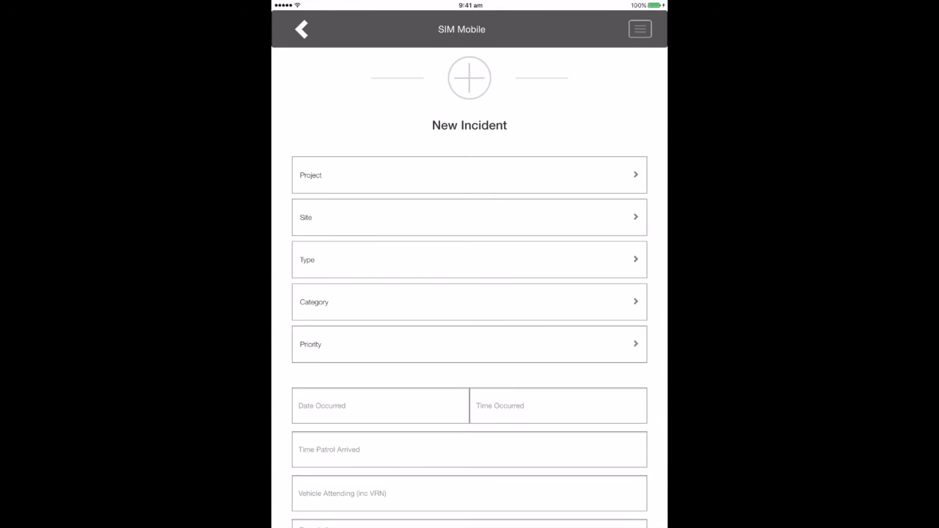
scroll(down, 3)
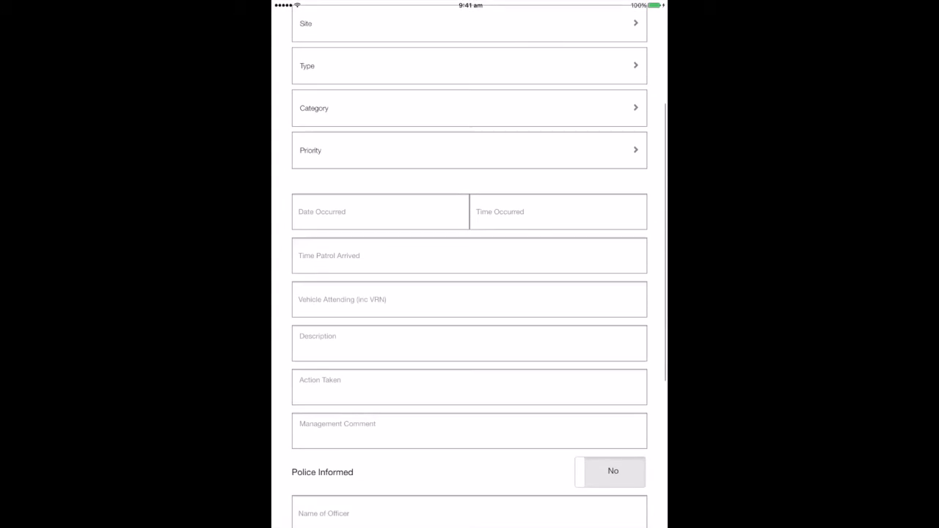
scroll(up, 3)
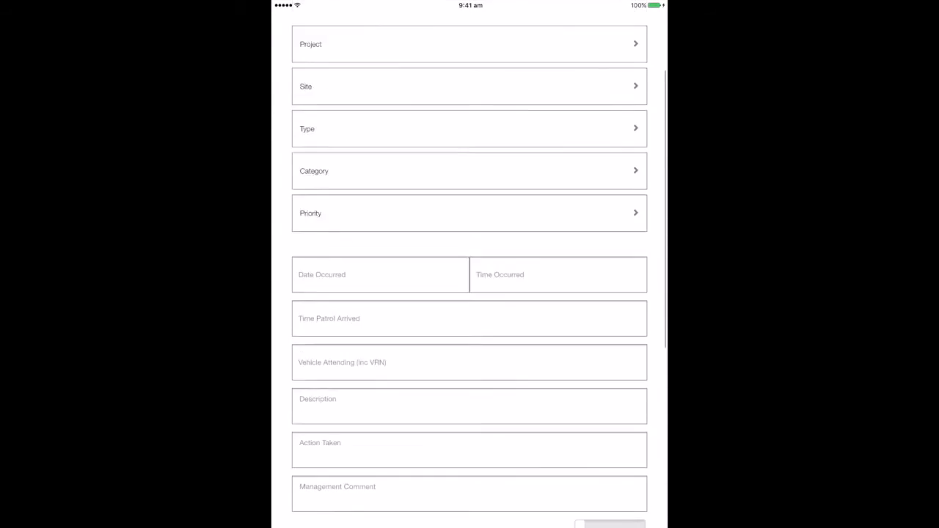
scroll(down, 3)
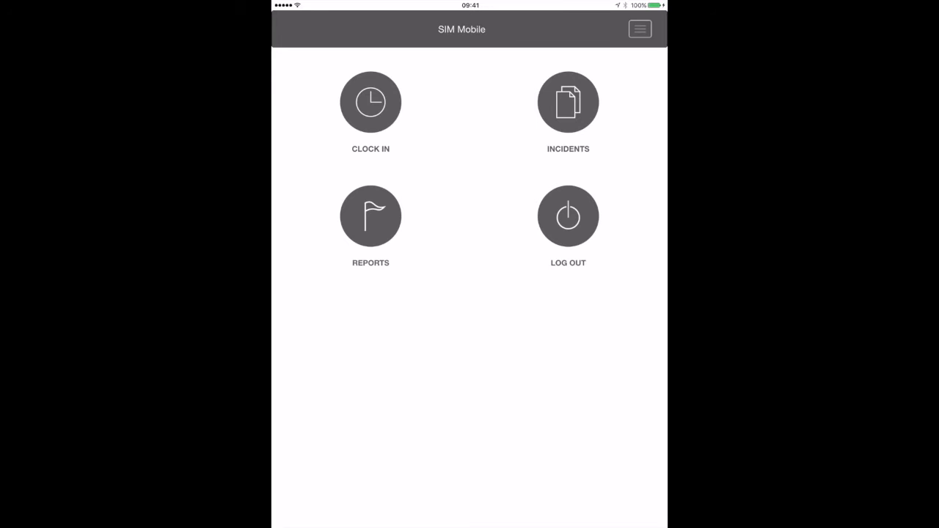
- Open Reports and choose SEE ALL to report across every project
click(371, 216)
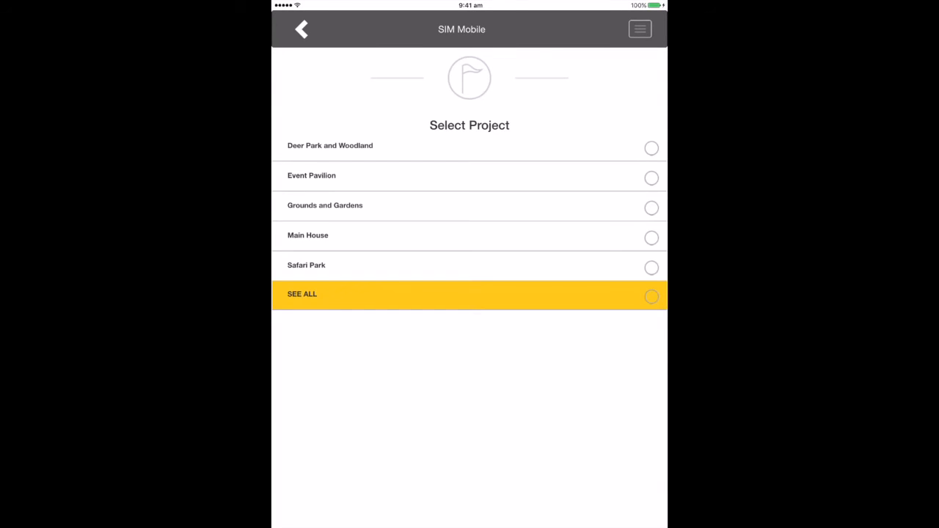
click(651, 148)
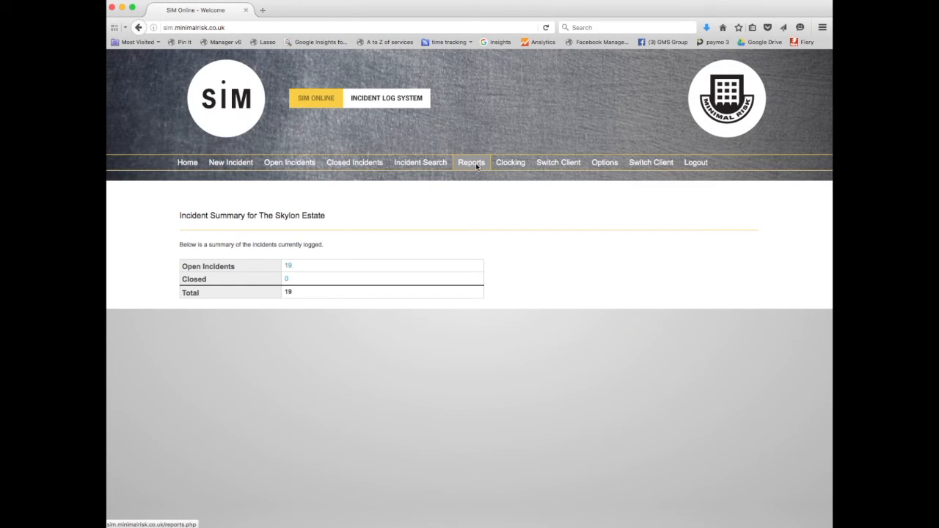
- Run the incident report for All Incident Projects/Sites, showing Deer Park at 6 and Grounds at 5
click(471, 162)
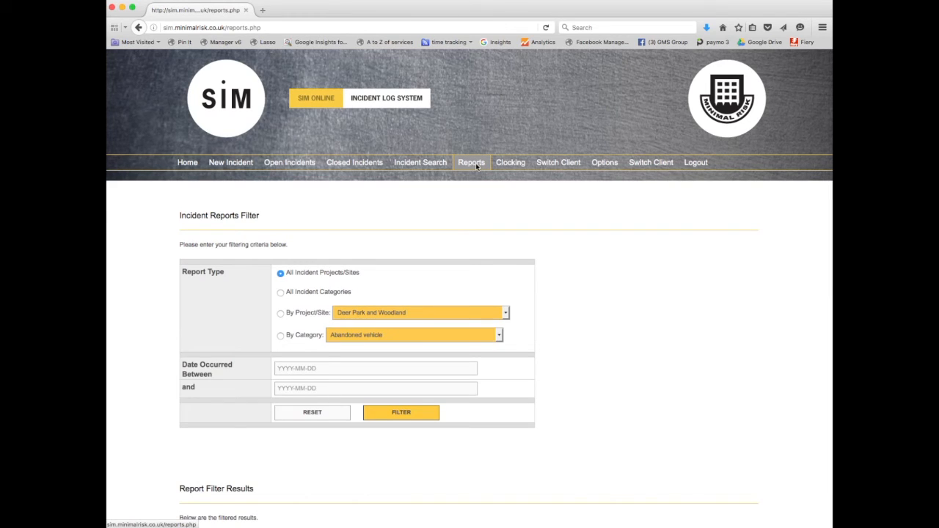
click(421, 313)
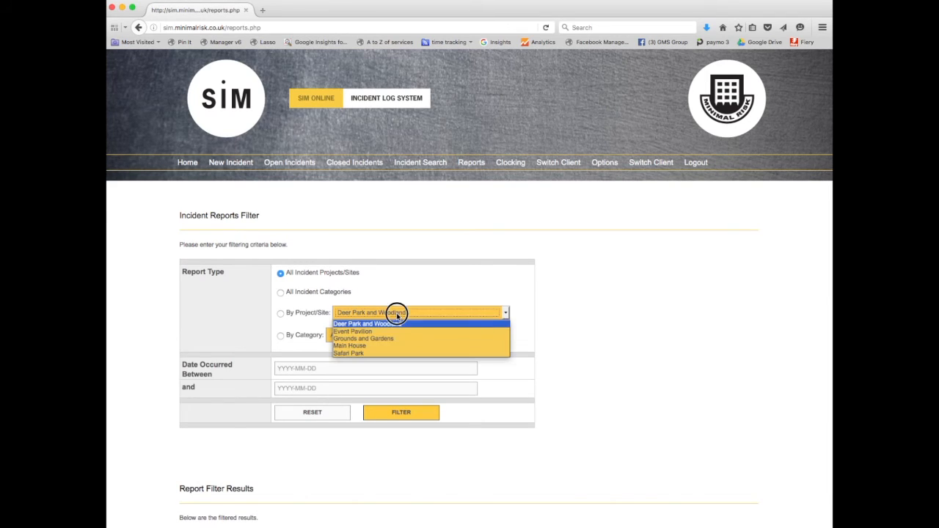
click(361, 324)
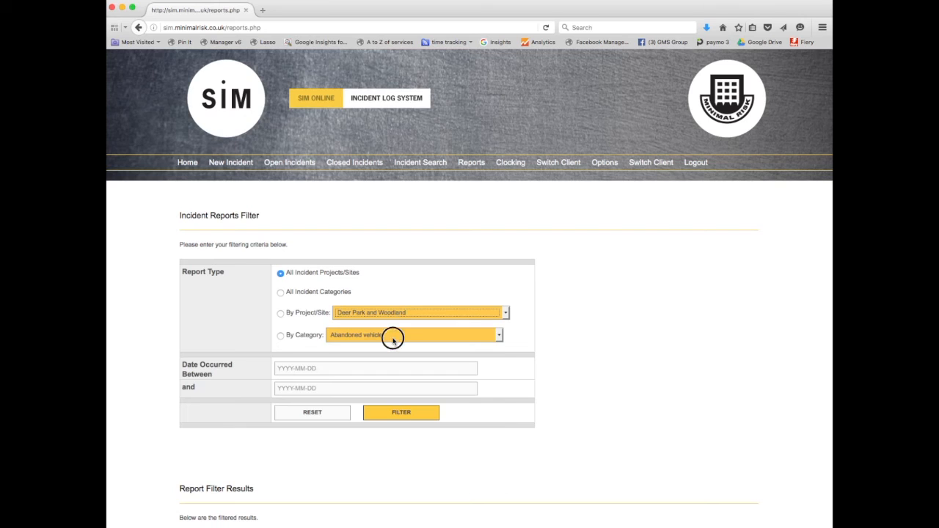
mouse_move(394, 419)
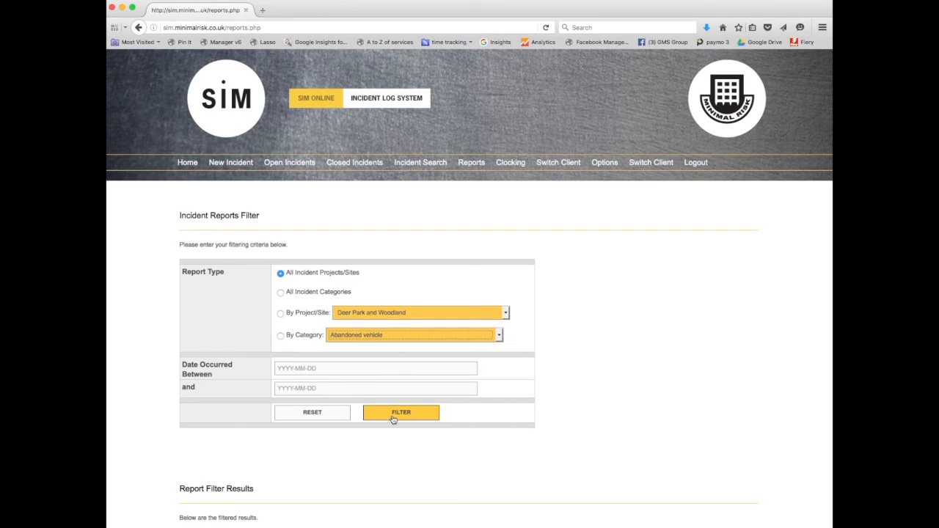
click(400, 412)
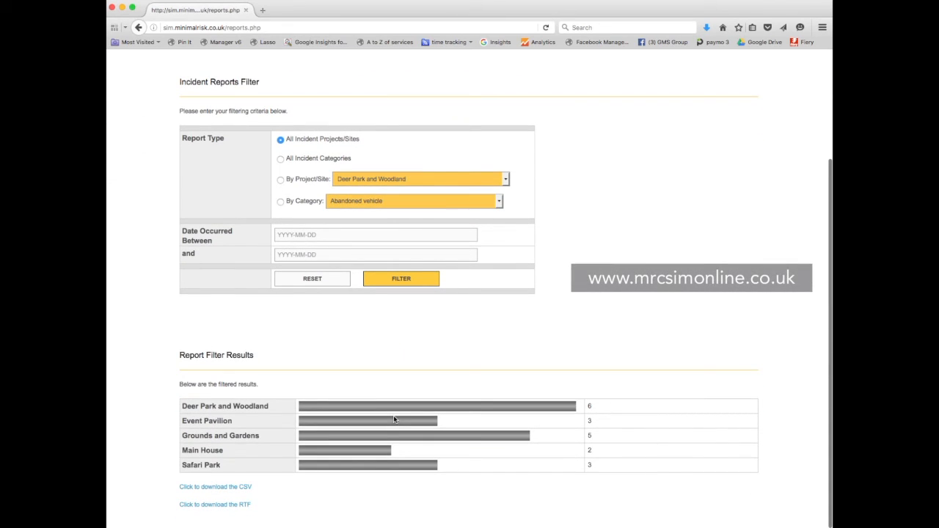
mouse_move(235, 487)
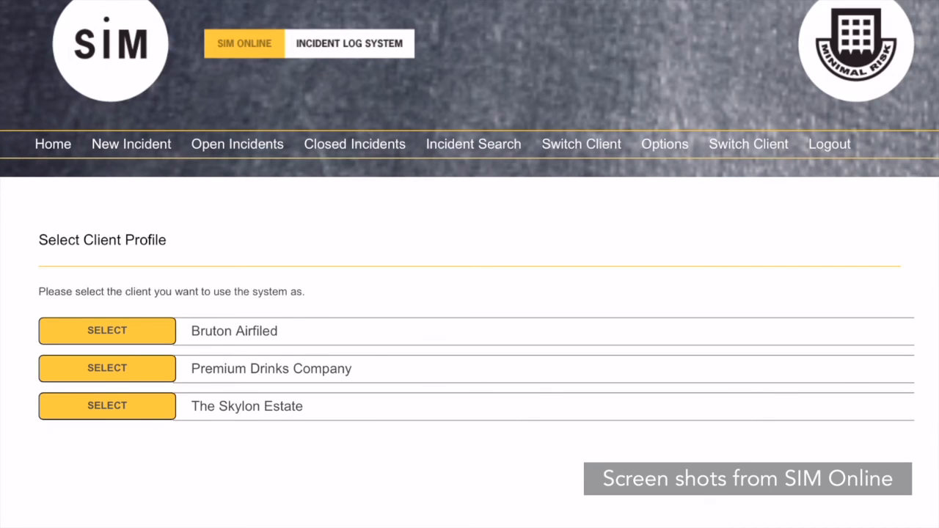
- Show The Skylon Estate's logged-incident table with projects, types, categories, dates and priorities
click(106, 406)
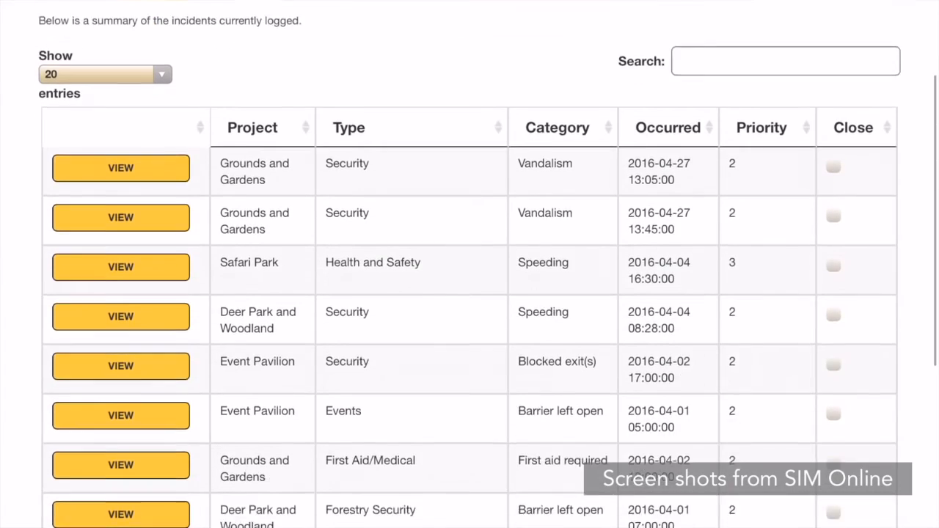
scroll(down, 3)
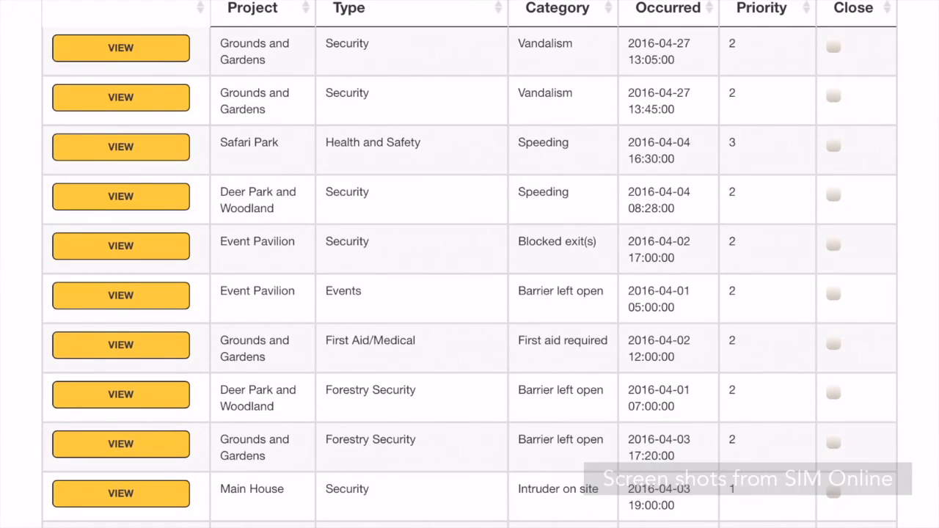